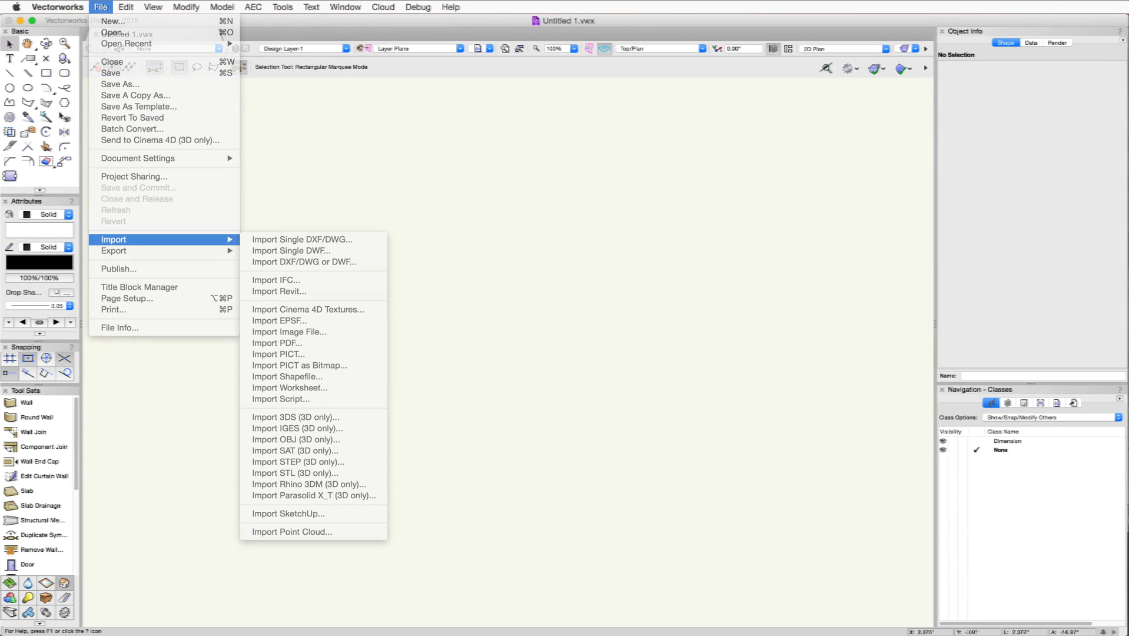
mouse_move(279, 291)
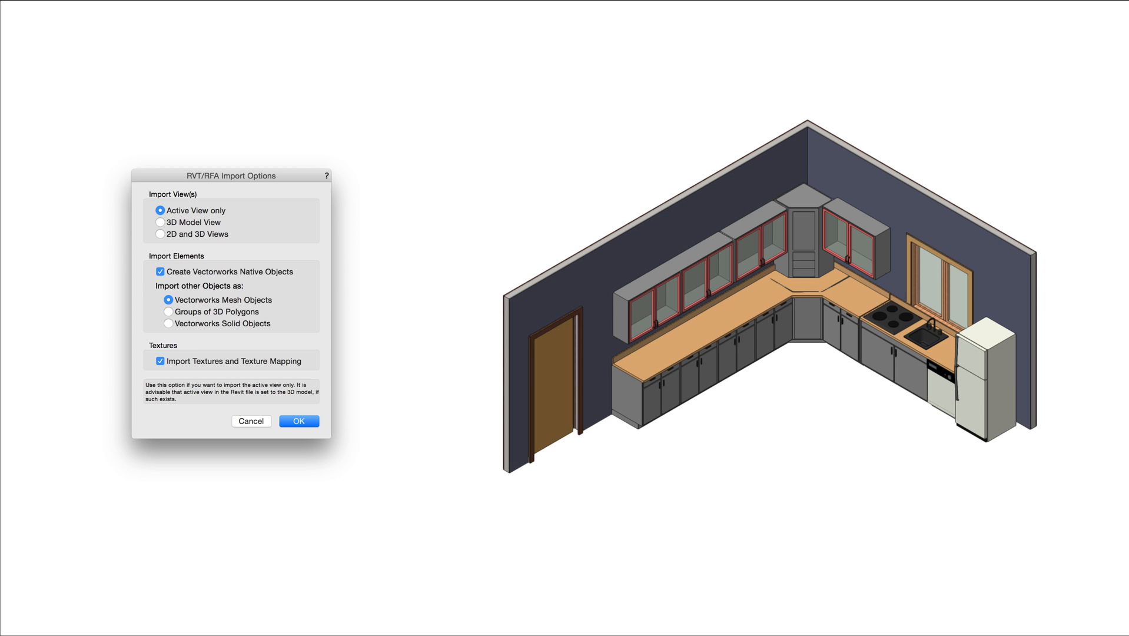
- Choose the 3D Model View, then 2D and 3D Views for the Revit import
left_click(160, 221)
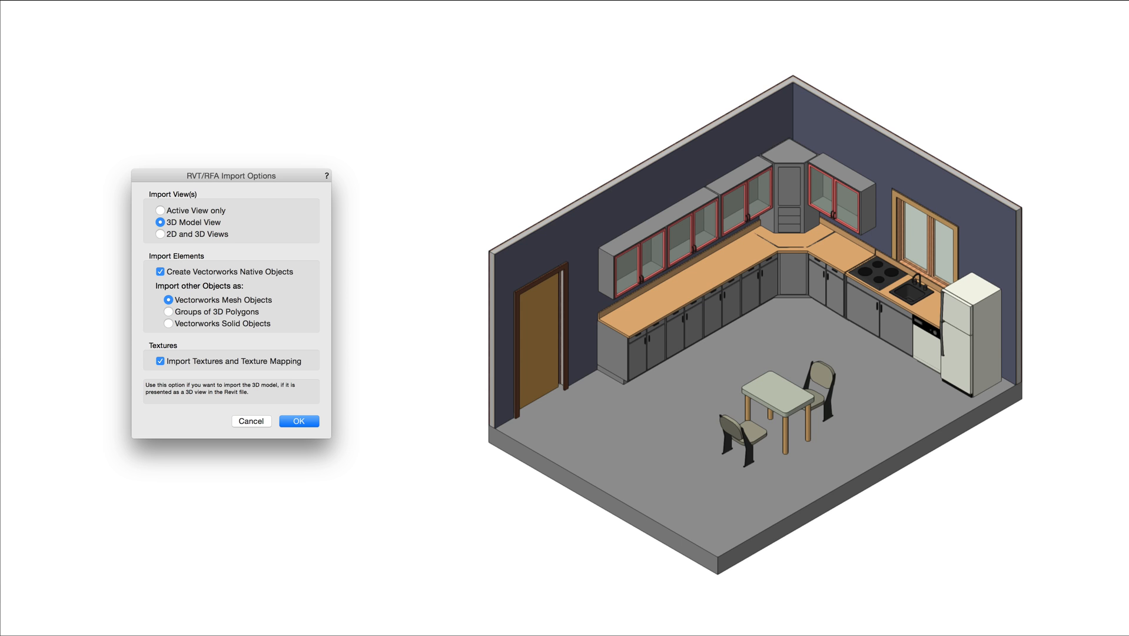
left_click(160, 235)
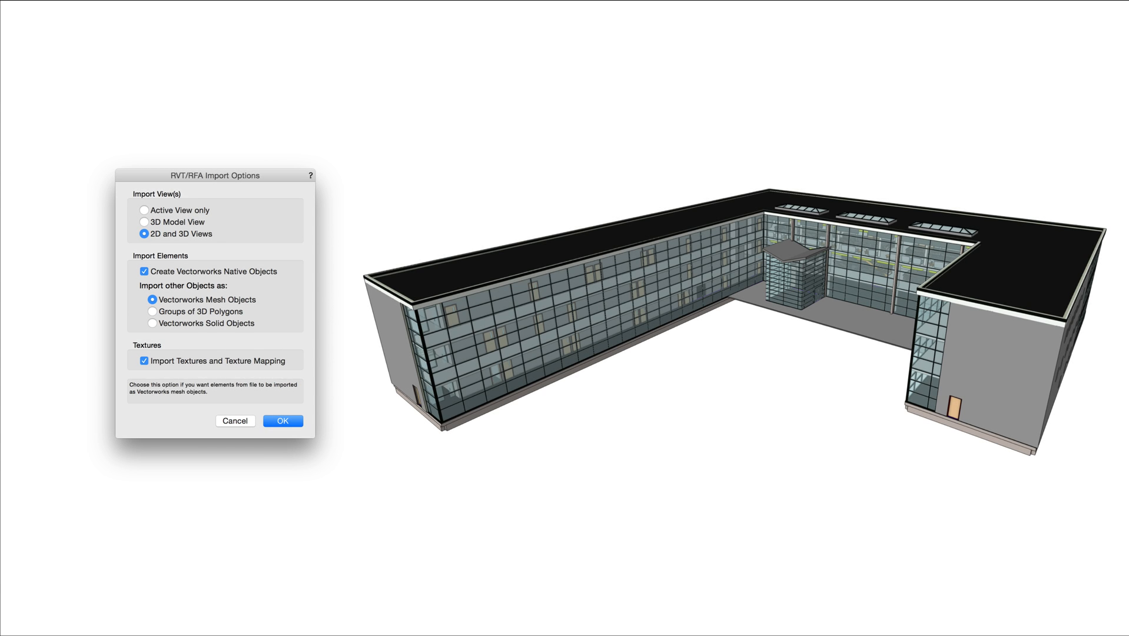
- Import other objects as Vectorworks Solid Objects after trying Groups of 3D Polygons
left_click(152, 311)
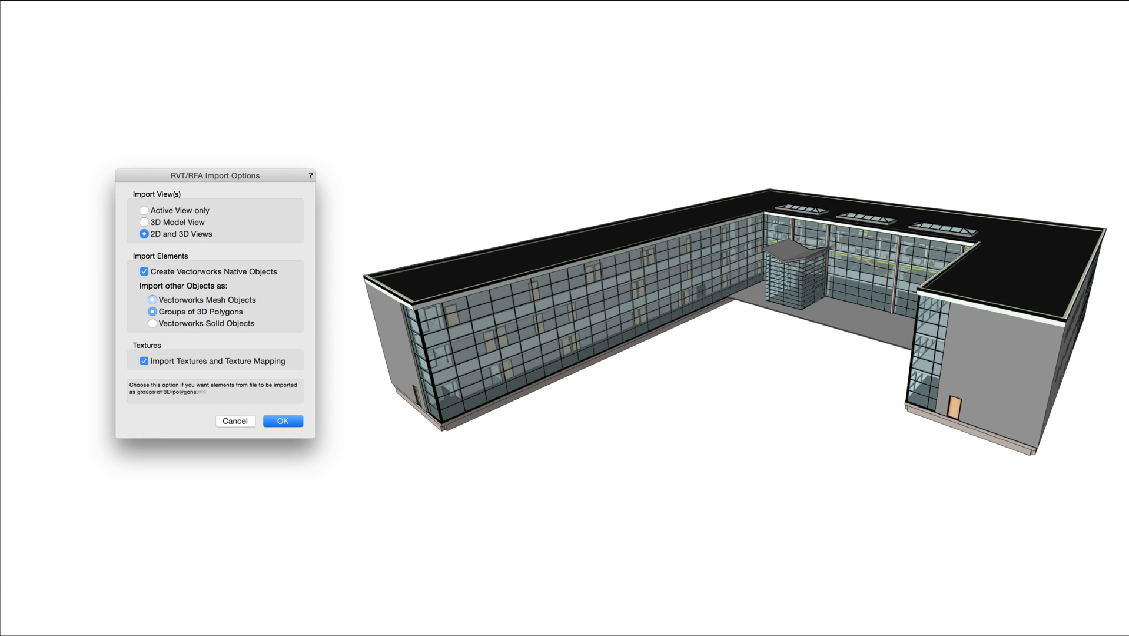
left_click(150, 322)
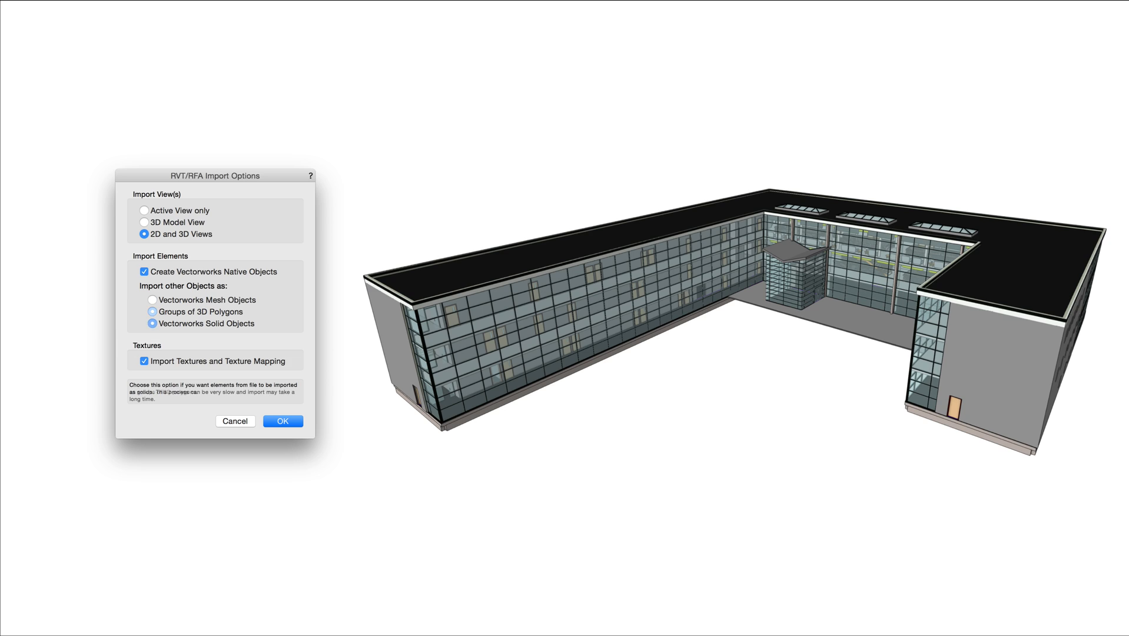
left_click(152, 323)
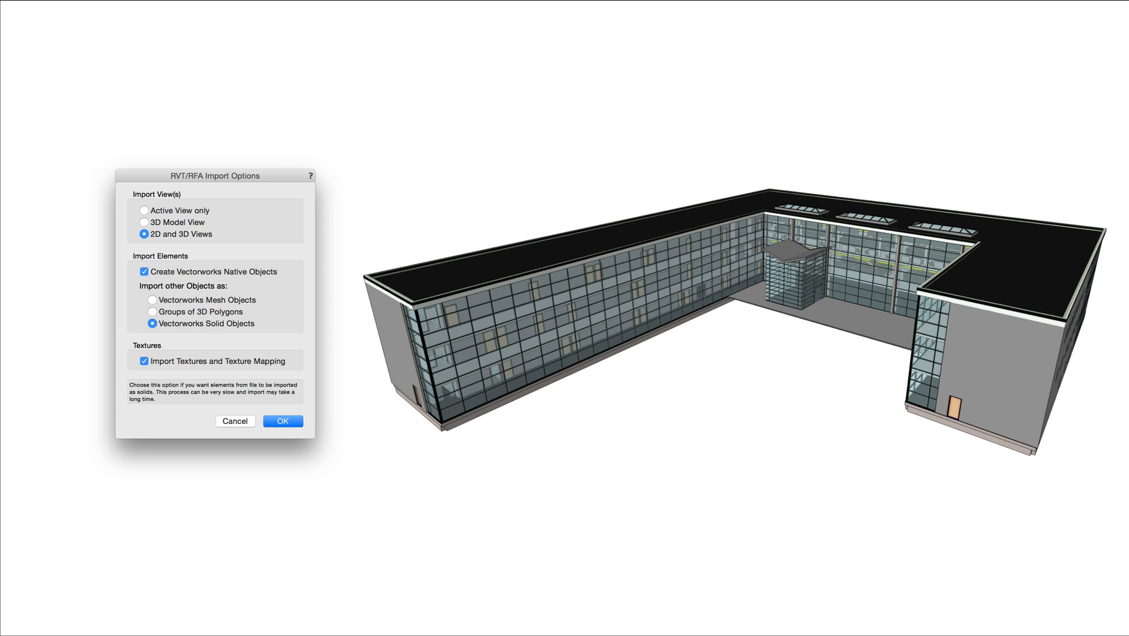